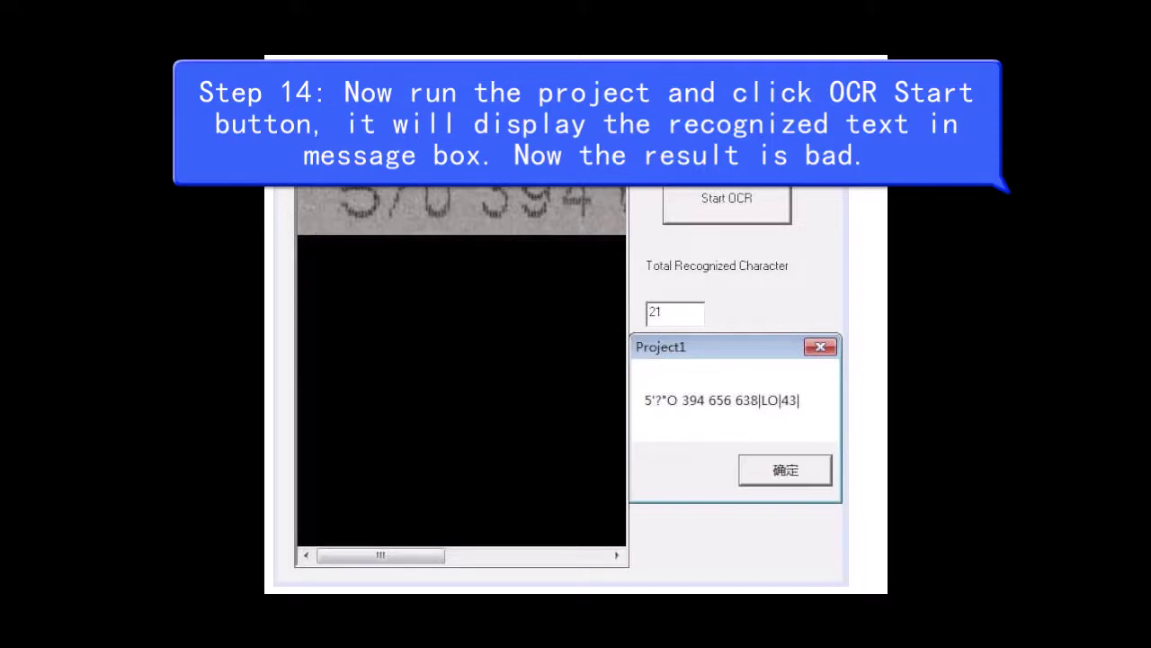
- Dismiss the OCR result message box before switching to clear-noise recognition mode 5
left_click(727, 205)
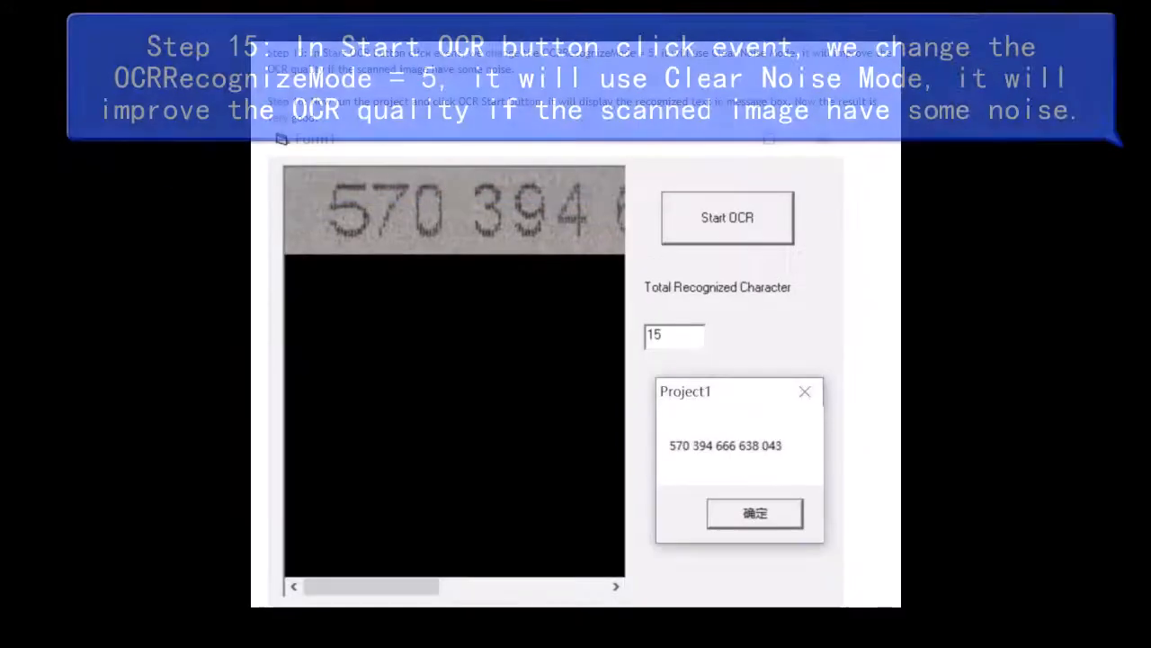